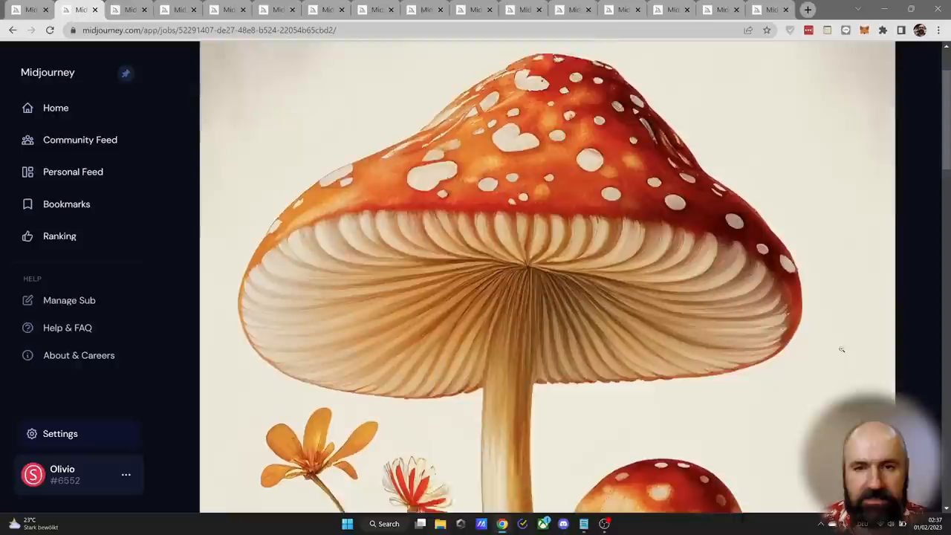
# Scroll the fly agaric mushroom image, view and close its enlarged version, and copy its full command
pyautogui.scroll(-3)
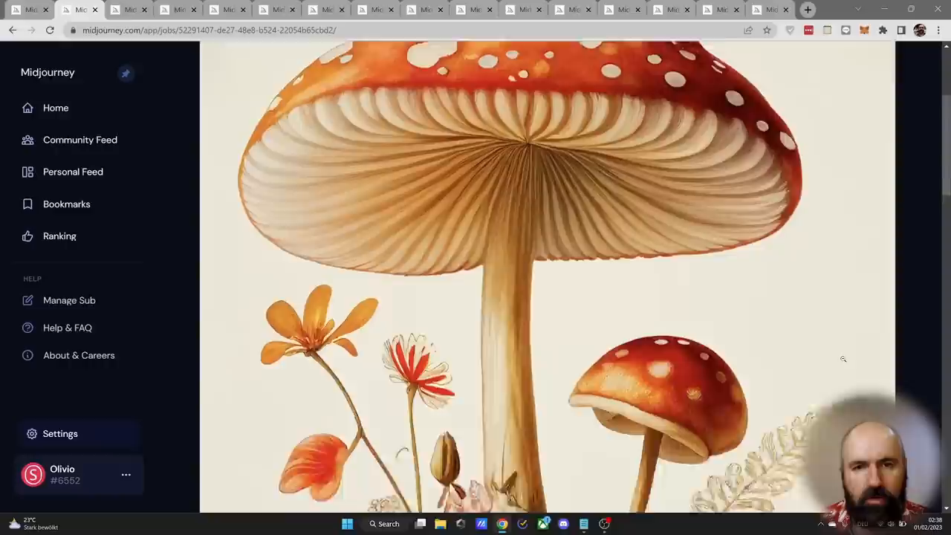
pyautogui.scroll(-3)
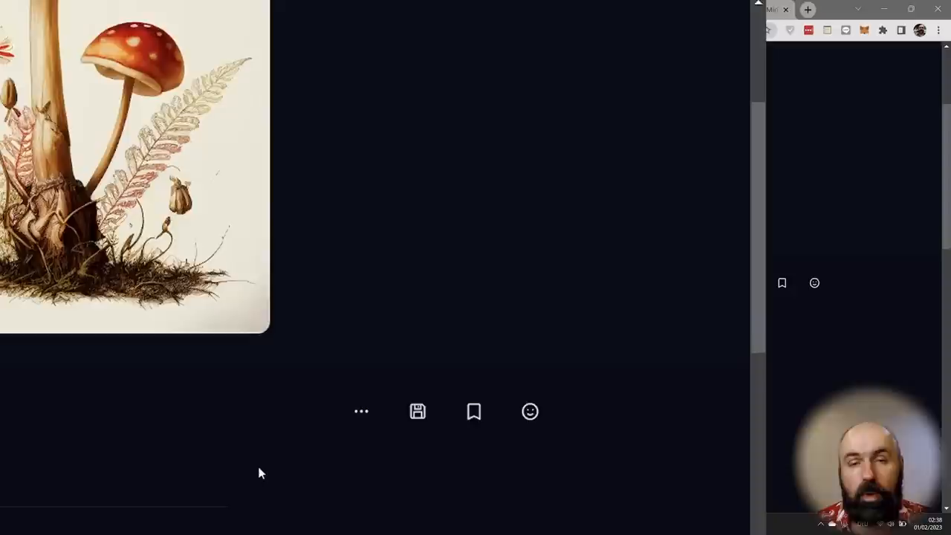
pyautogui.click(361, 411)
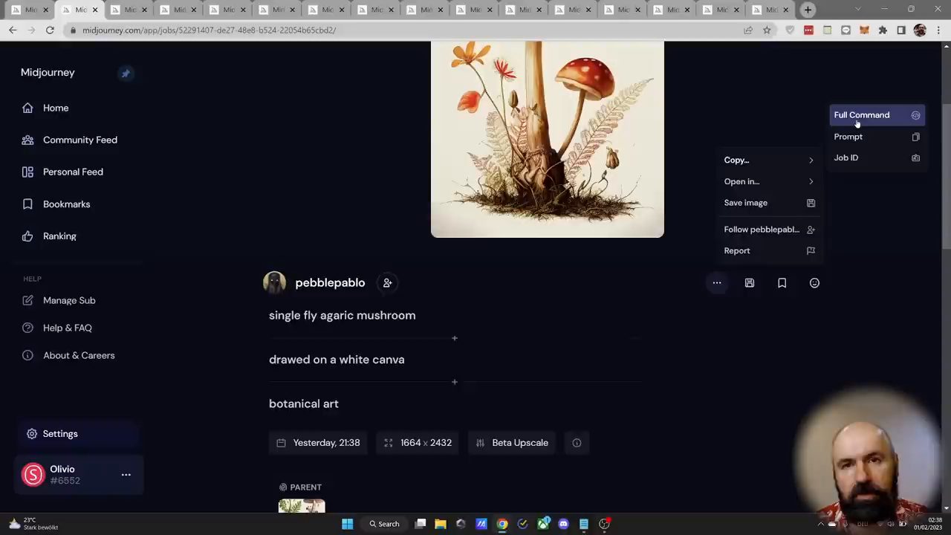
pyautogui.click(861, 115)
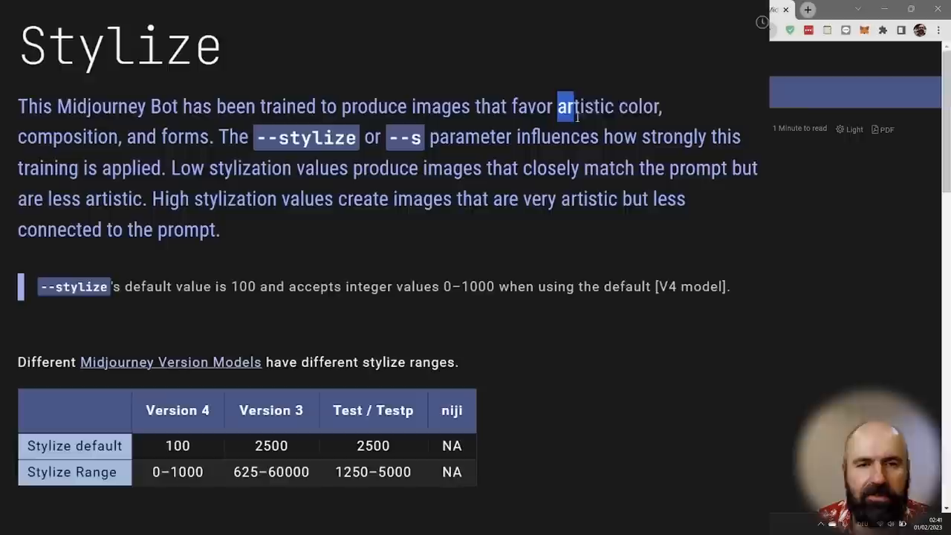
# Highlight 'artistic color, composition, and forms', scroll the Stylize examples, then return to the mushroom page
pyautogui.moveTo(564, 107); pyautogui.dragTo(210, 137)
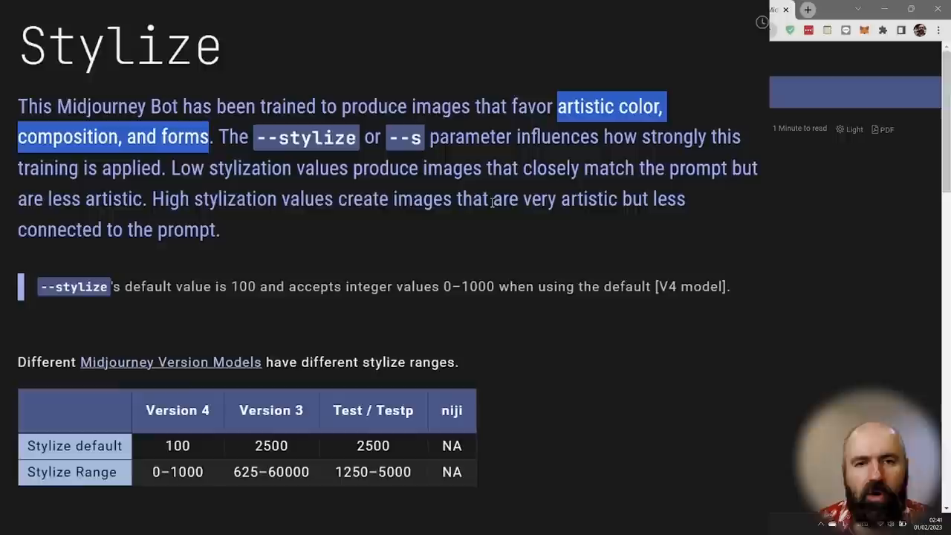
pyautogui.scroll(-3)
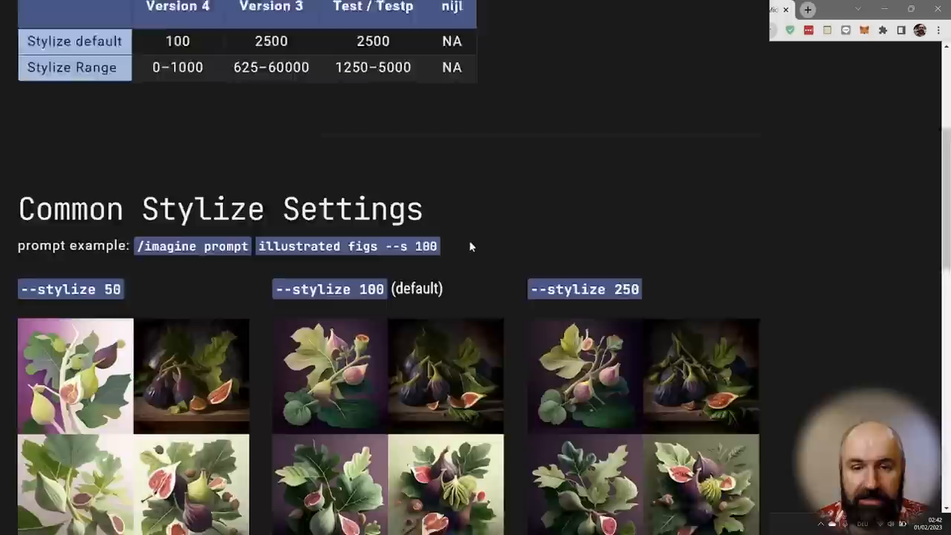
pyautogui.scroll(-3)
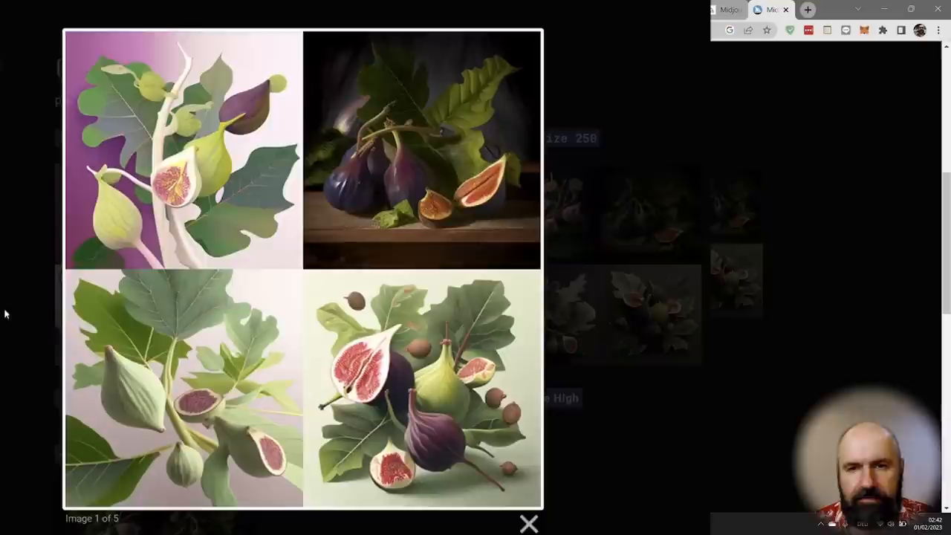
pyautogui.click(528, 523)
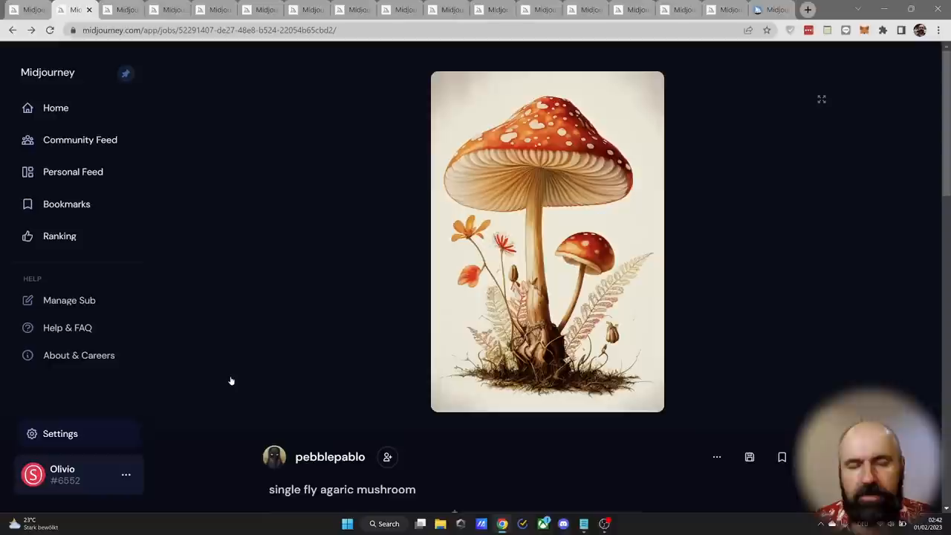
# Read the mushroom prompt and metadata, then open the cute yellow lion illustration
pyautogui.scroll(-3)
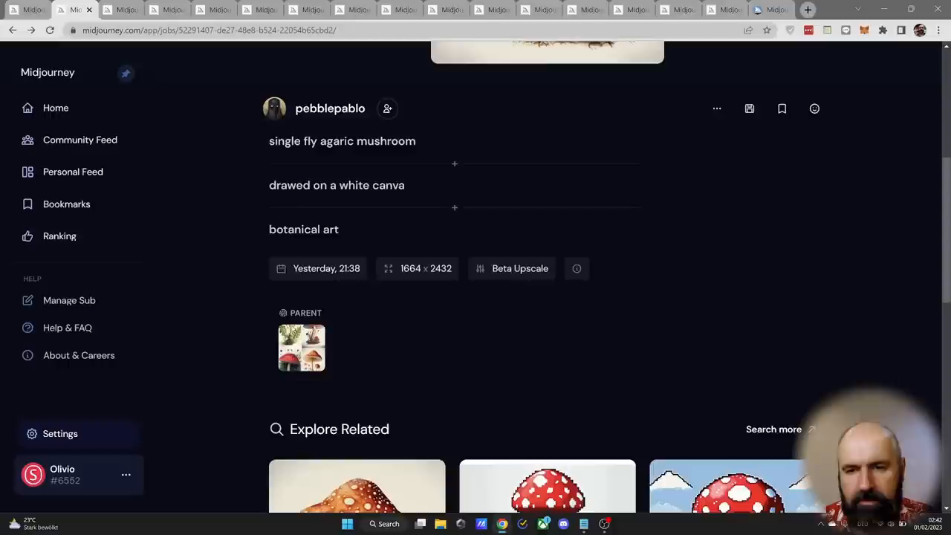
pyautogui.click(301, 348)
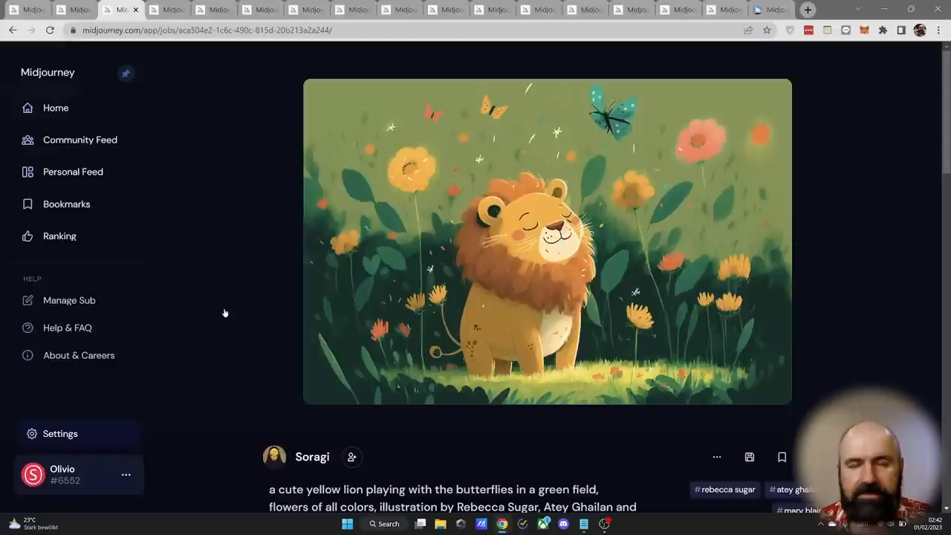
# Enlarge Soragi's cute yellow lion among butterflies to study it
pyautogui.click(546, 241)
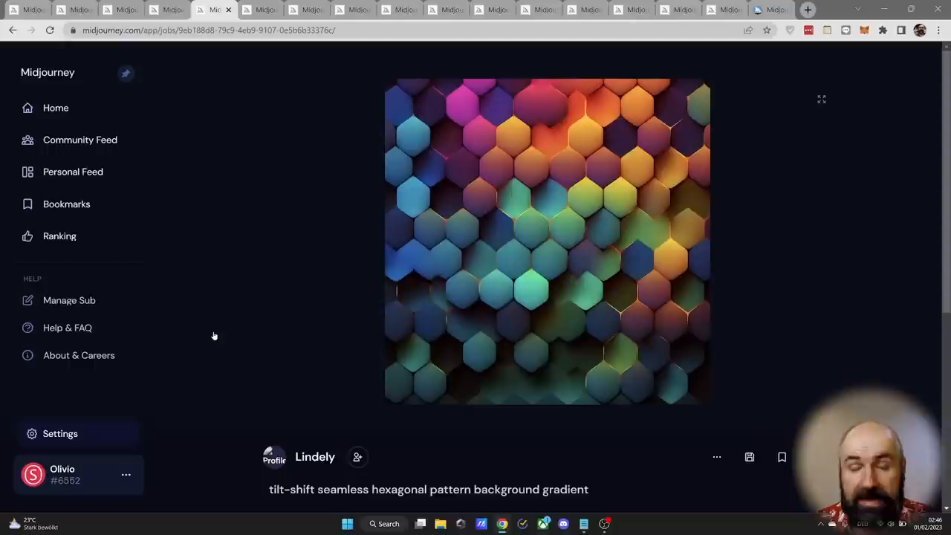
# Copy the 'tilt-shift seamless hexagonal pattern background gradient' prompt for pasting into a note
pyautogui.click(820, 98)
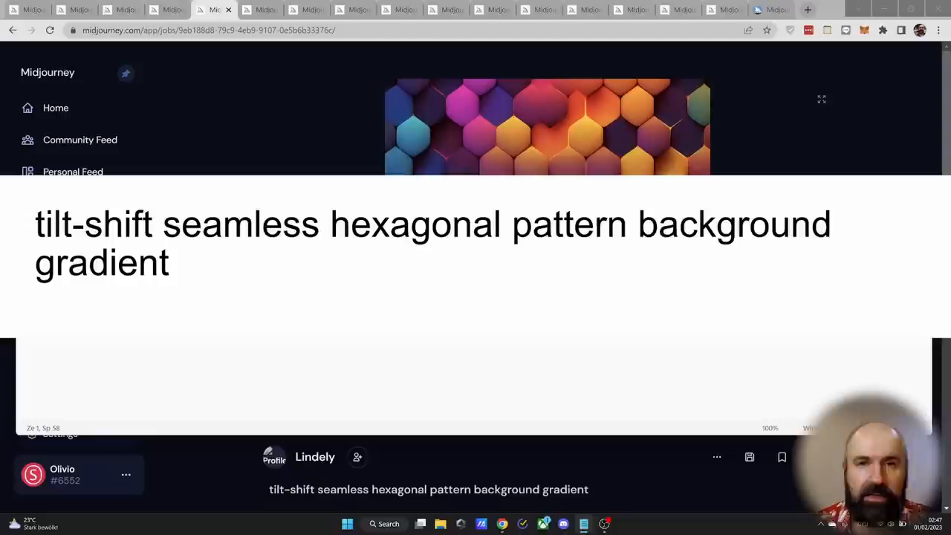
pyautogui.scroll(3)
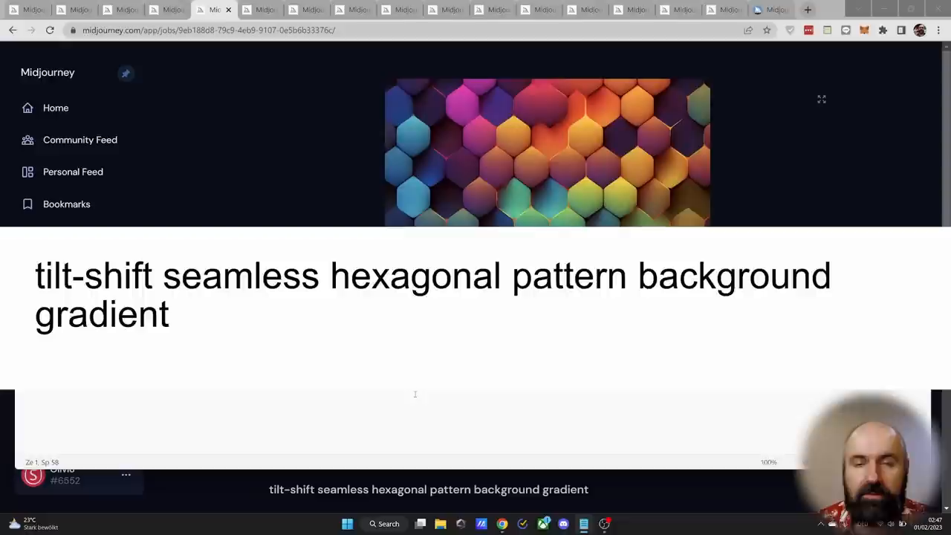
pyautogui.click(821, 99)
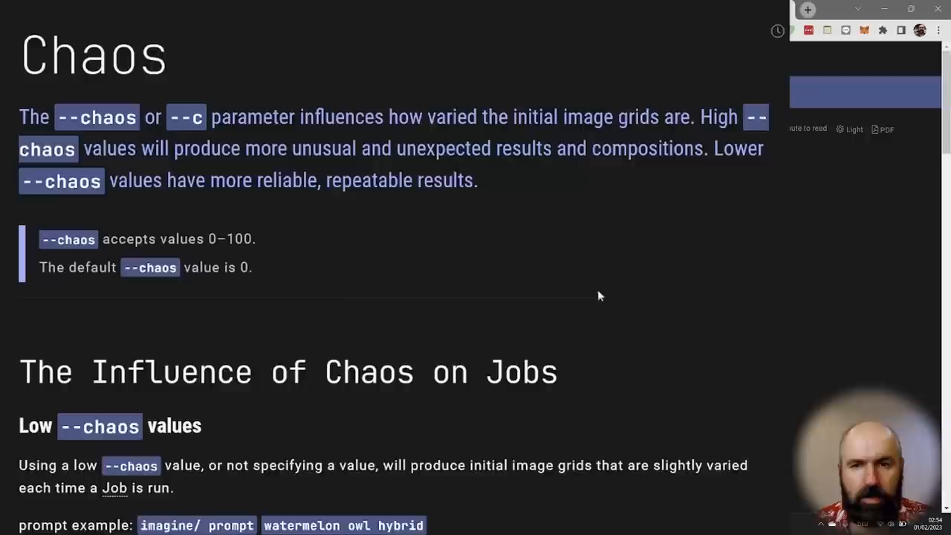
# Highlight the phrase about varied initial image grids and scroll through the Chaos page
pyautogui.moveTo(428, 117); pyautogui.dragTo(658, 117)
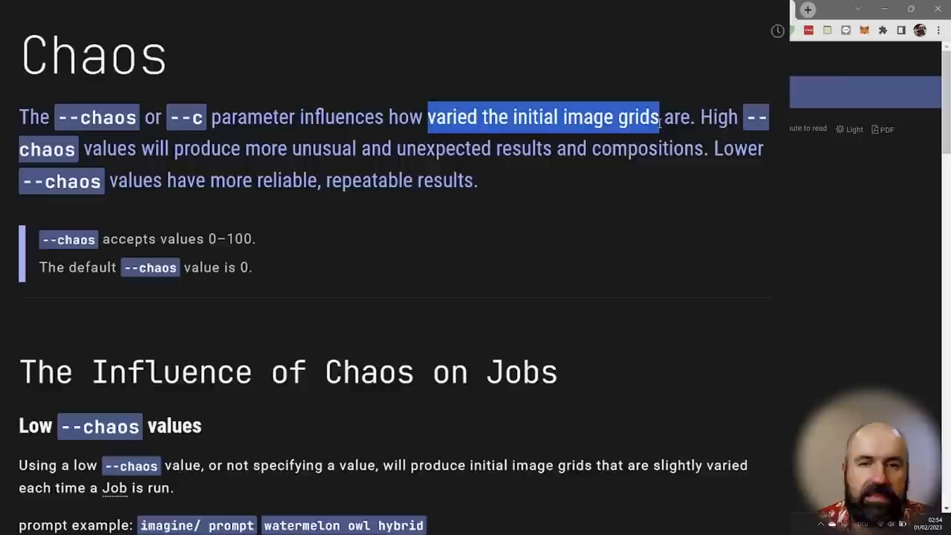
pyautogui.scroll(-3)
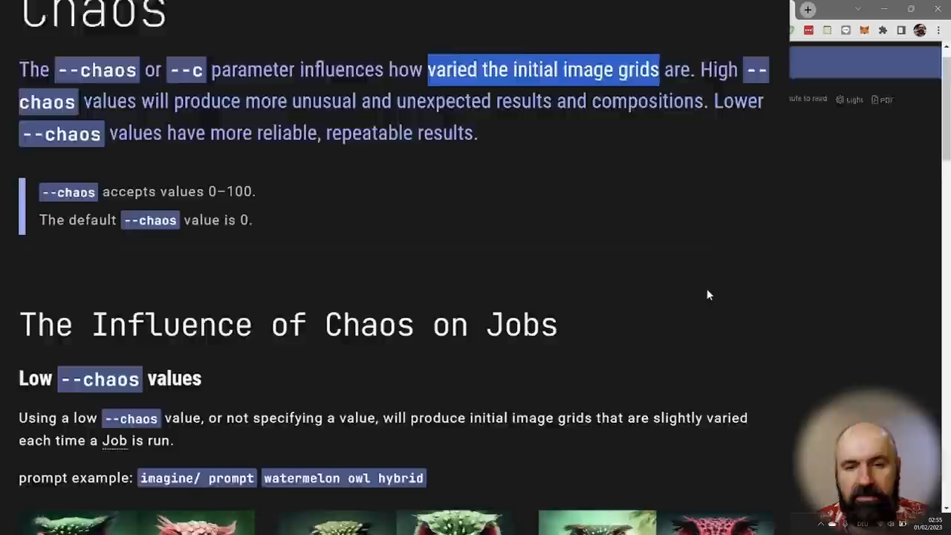
pyautogui.scroll(-3)
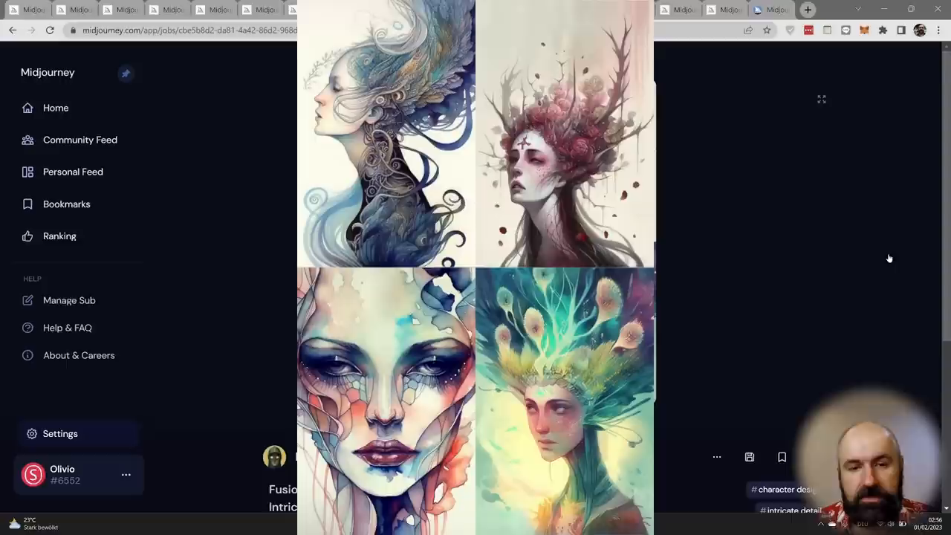
# Switch to the abstract gold, turquoise and grey canvas job page
pyautogui.click(397, 9)
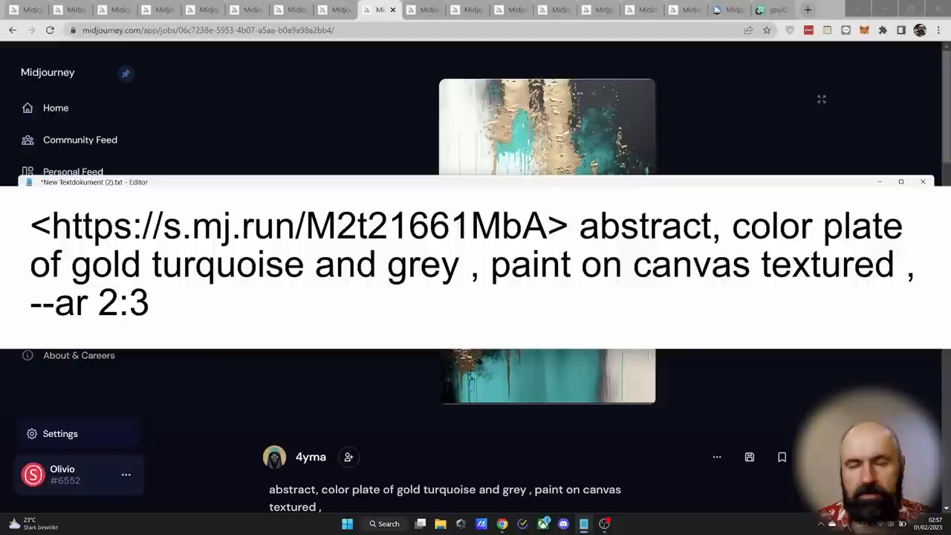
pyautogui.click(772, 8)
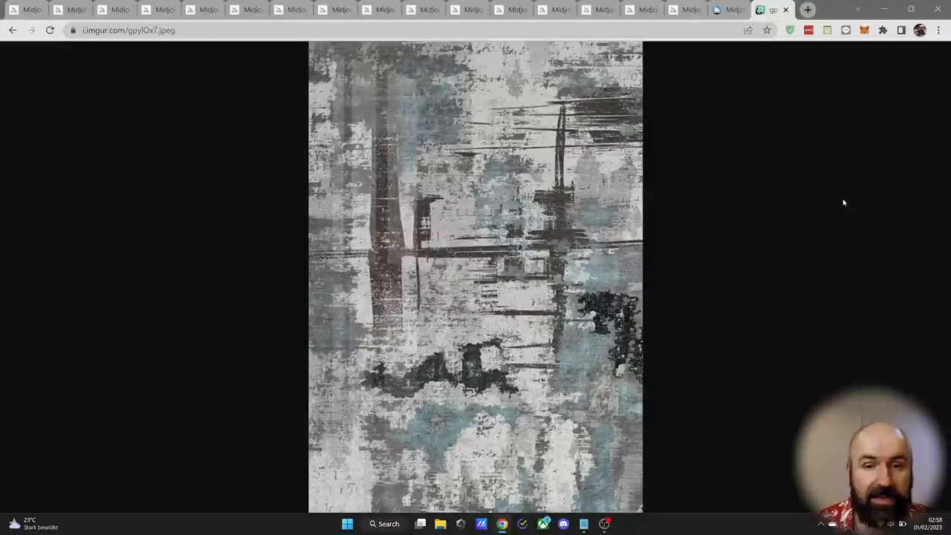
# Return from the Imgur image to the Midjourney image pages
pyautogui.click(379, 9)
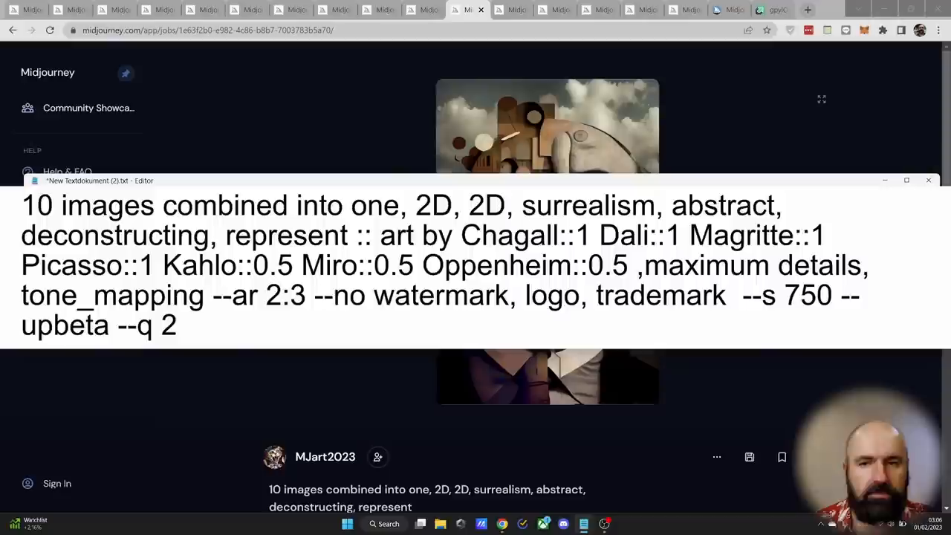
# Open MJart2023's surreal merged-faces portrait enlarged in the lightbox
pyautogui.click(928, 180)
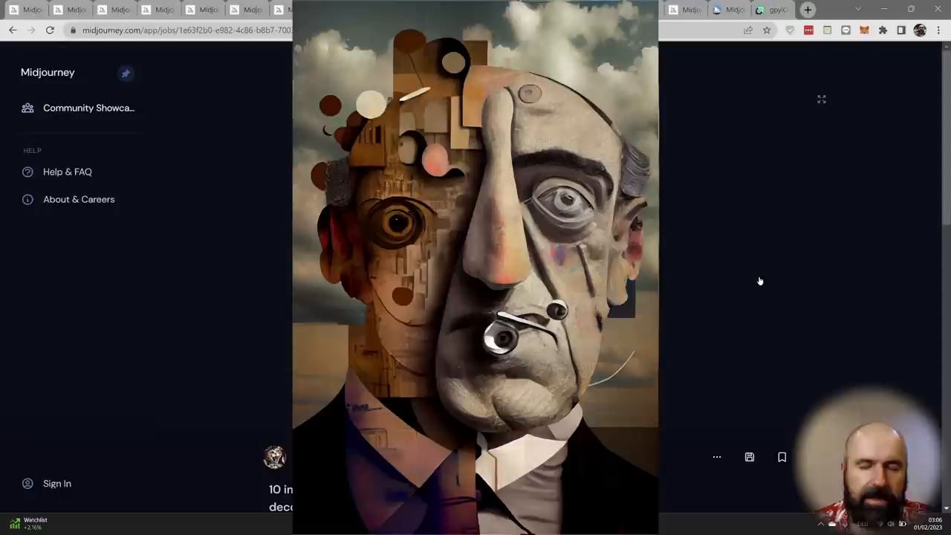